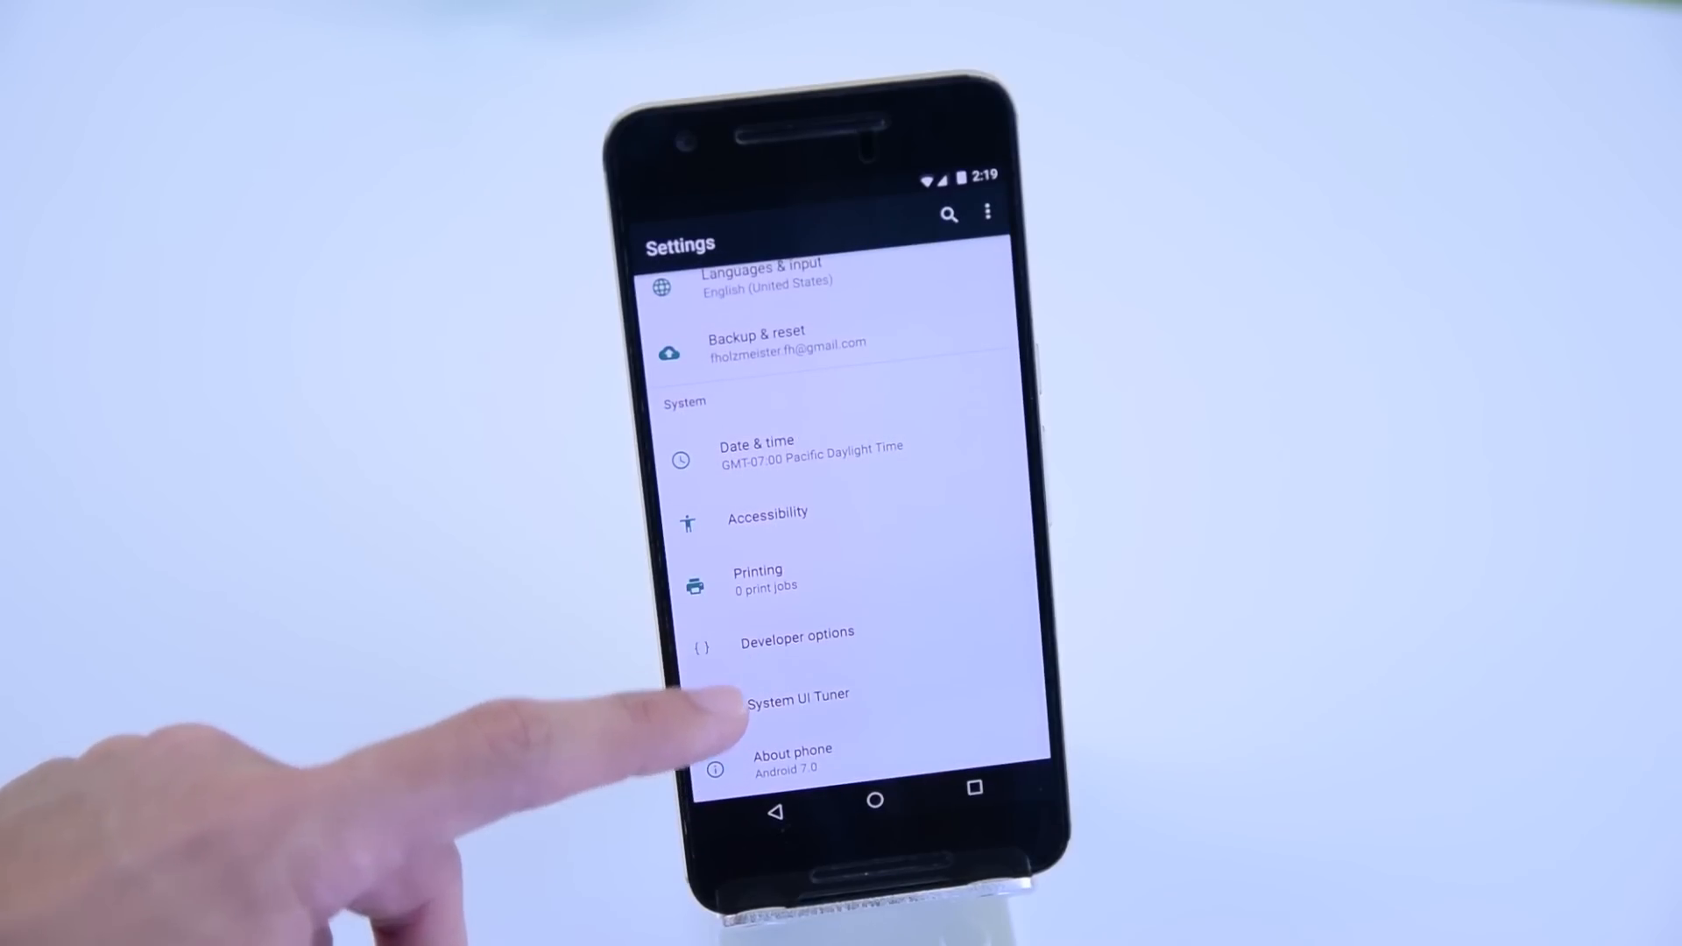
Step: Go into Developer options from the bottom of Settings and look through its list
{"action": "left_click", "coordinate": [798, 643]}
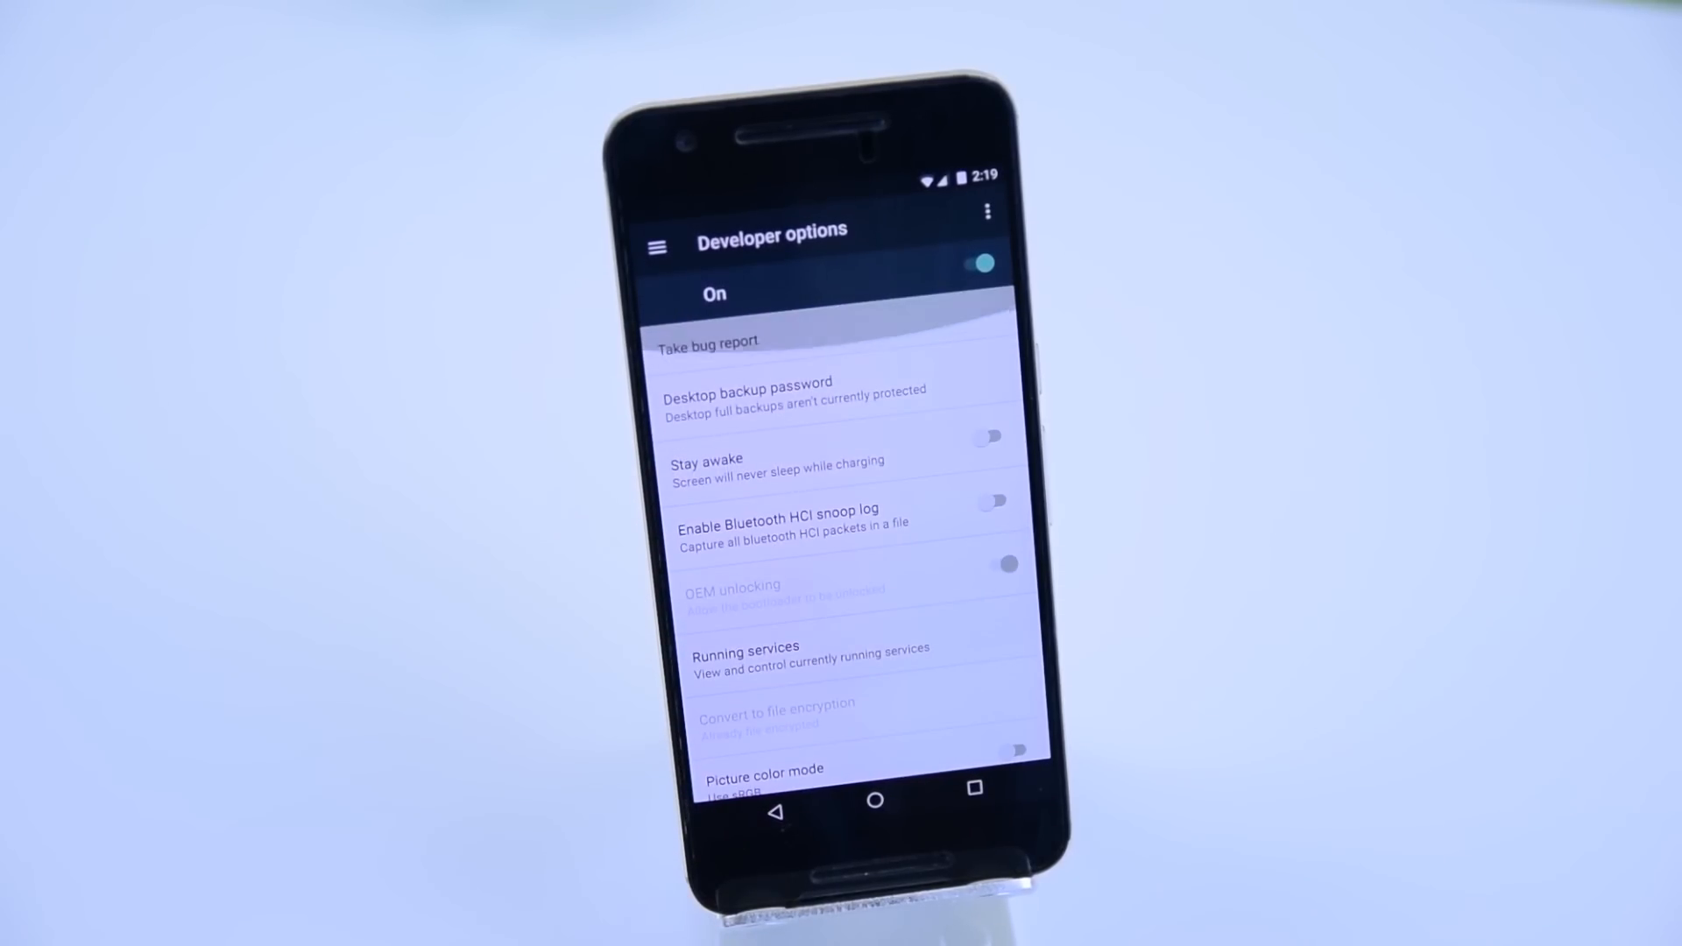
{"action": "scroll", "scroll_direction": "down", "scroll_amount": 3}
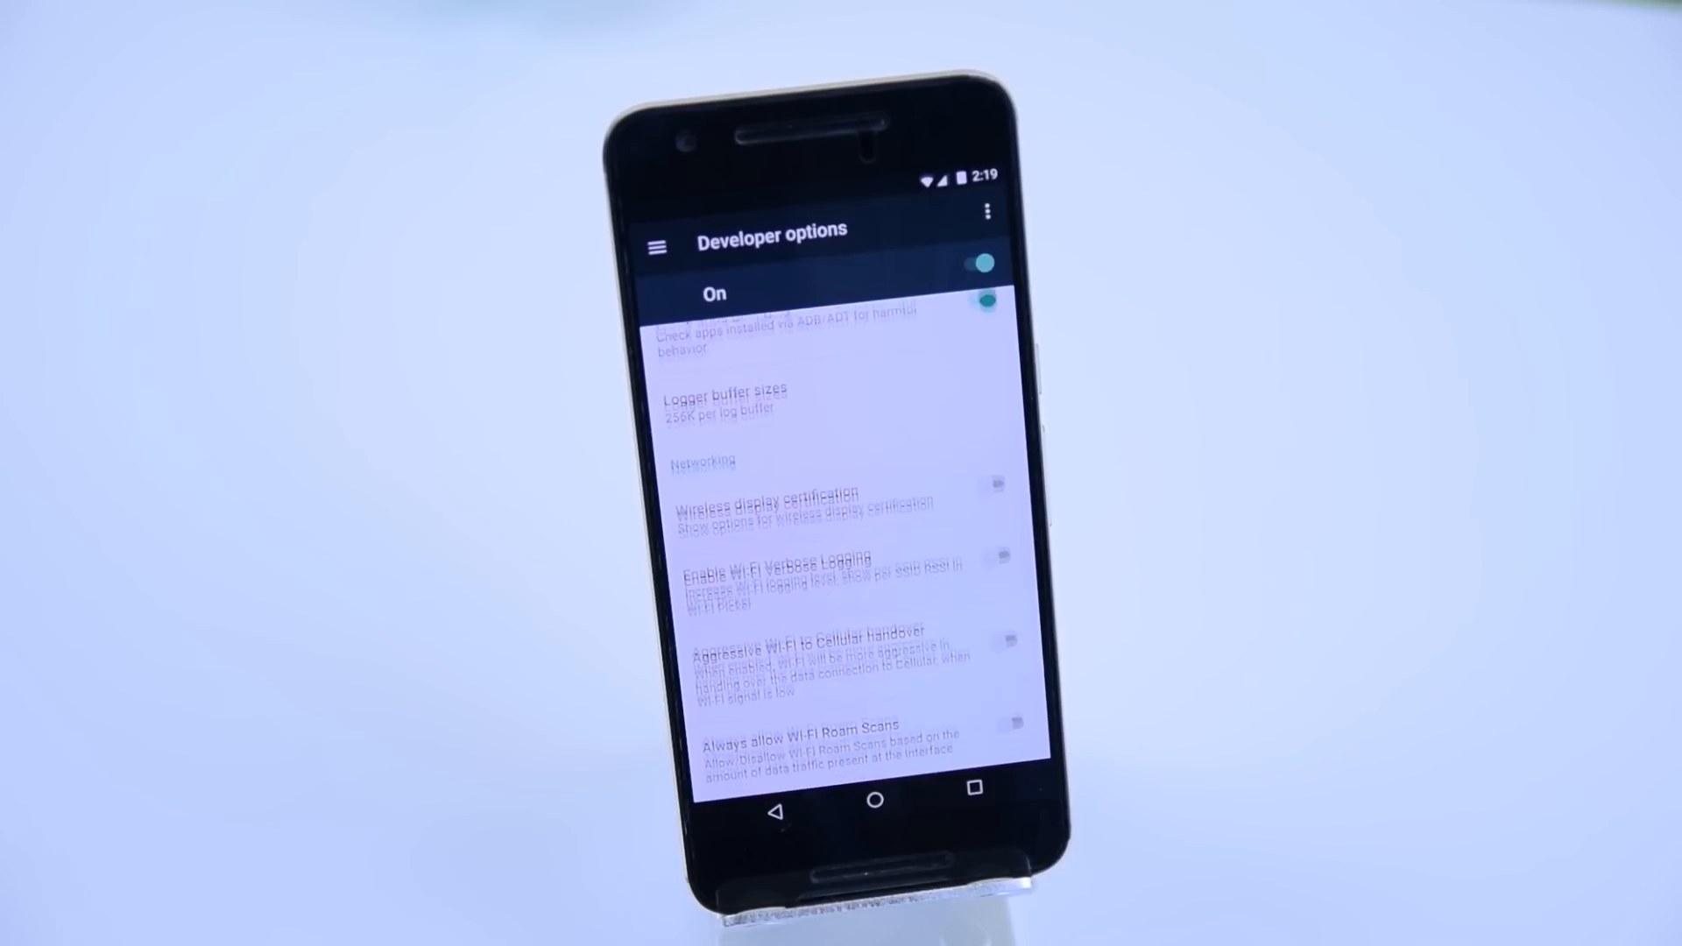
{"action": "scroll", "scroll_direction": "down", "scroll_amount": 3}
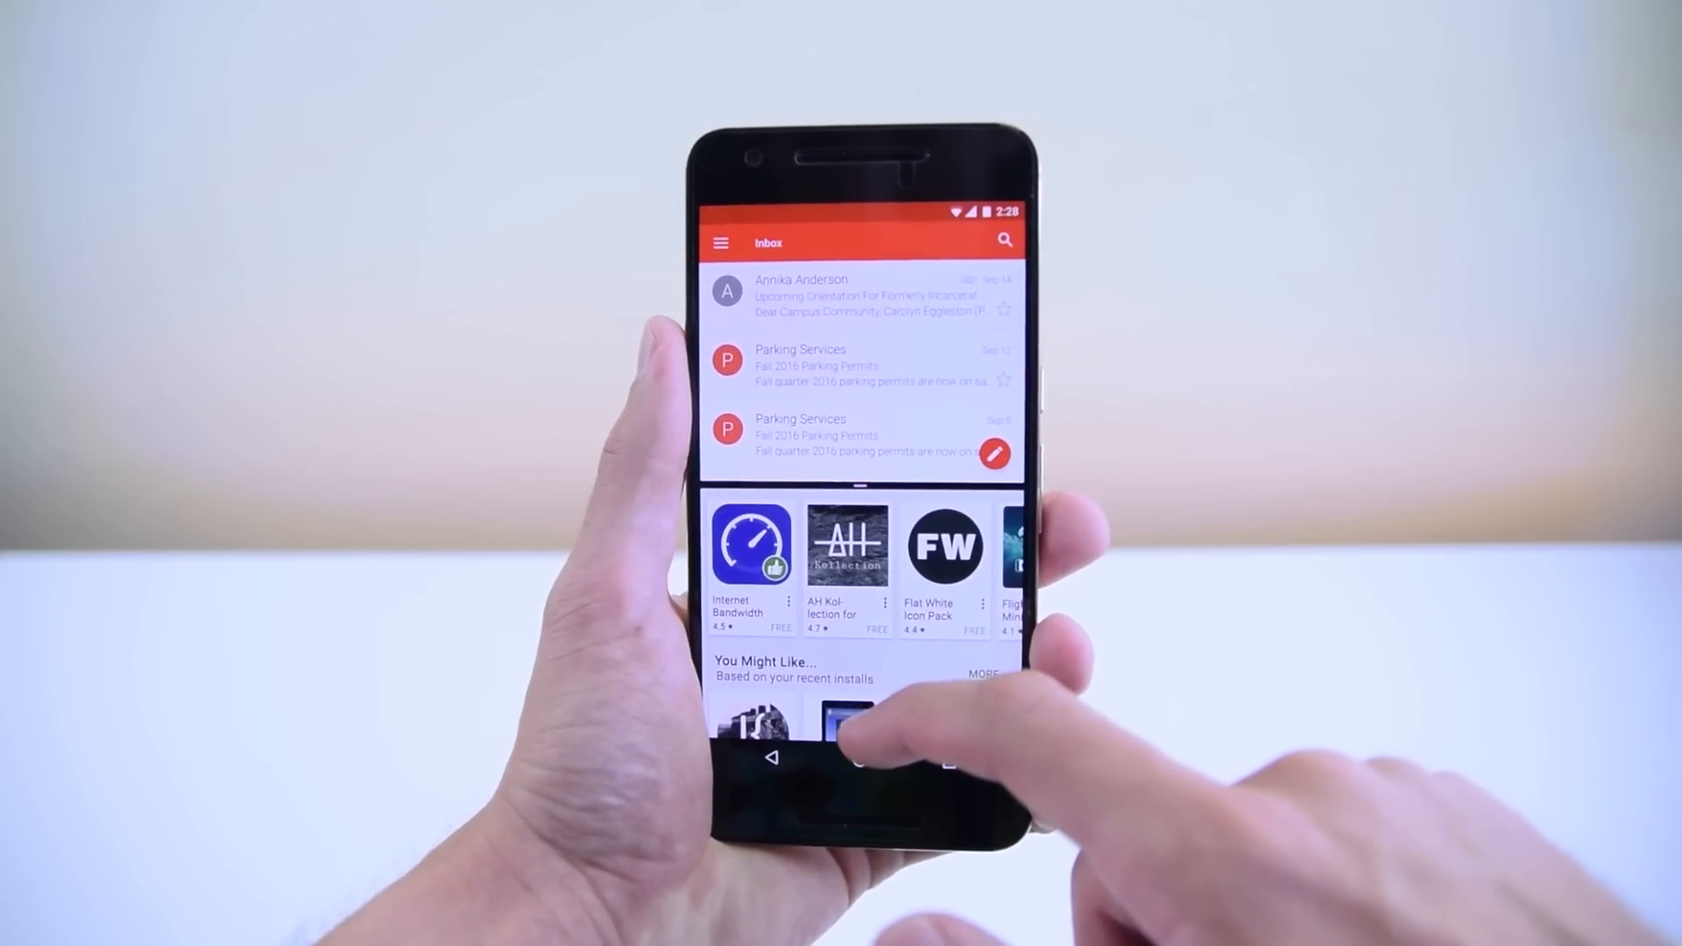
Step: Split the screen between Gmail and Play Store and write 'right' in the lower notes pane
{"action": "scroll", "scroll_direction": "down", "scroll_amount": 3}
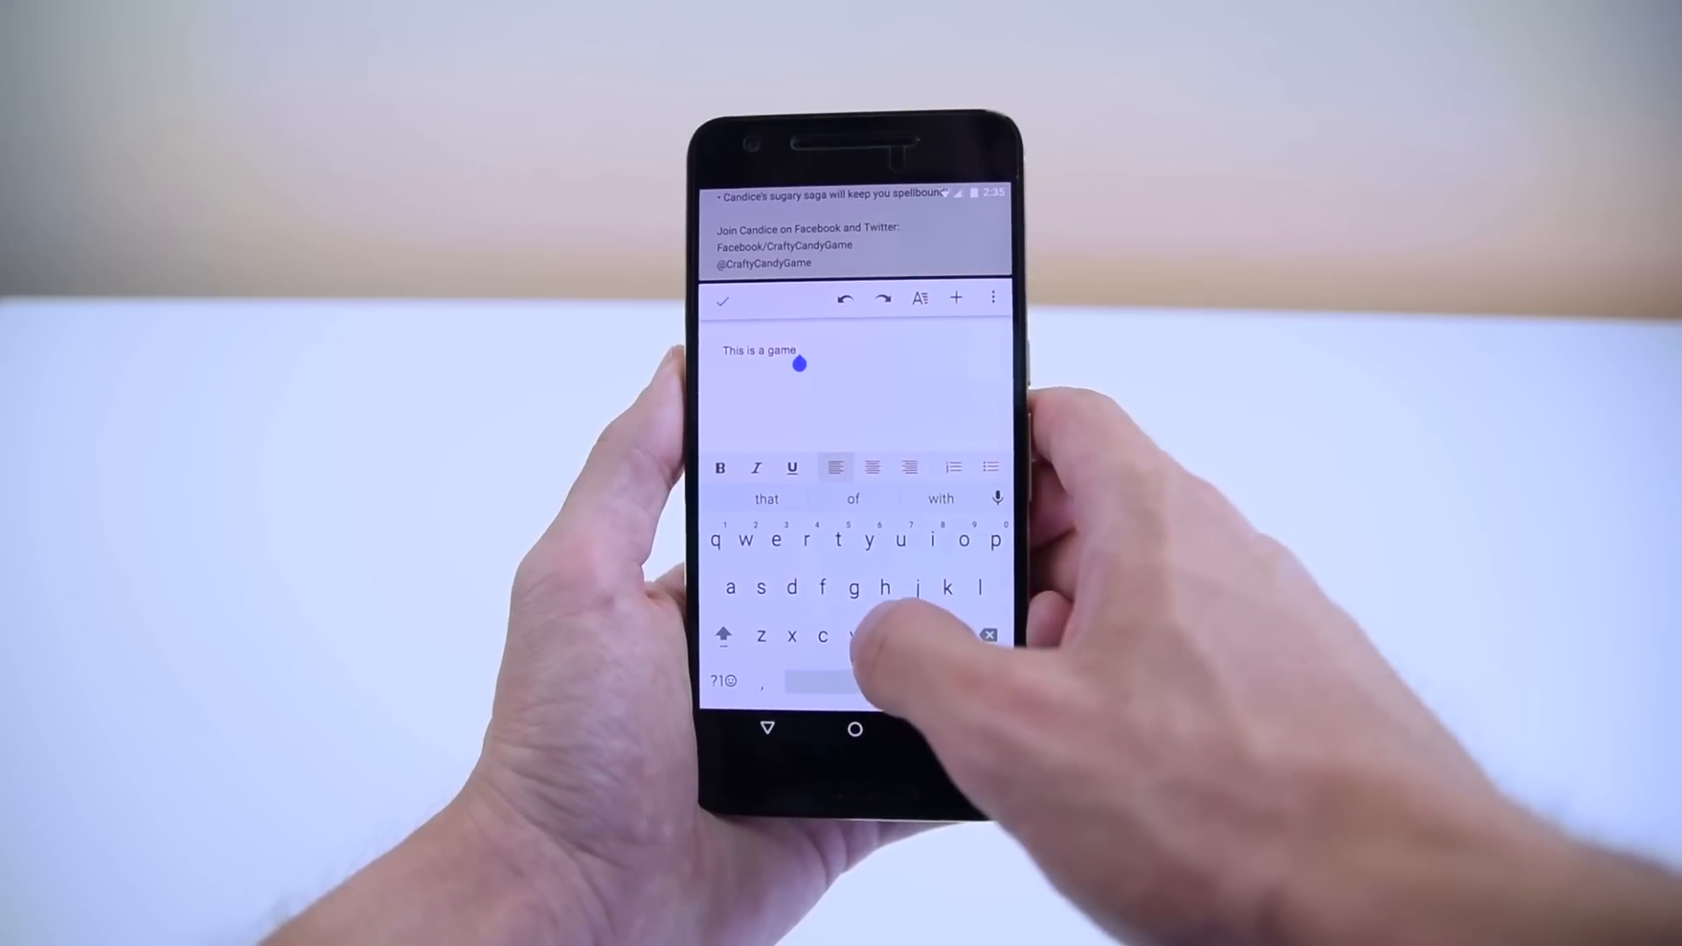
{"action": "type", "text": "right"}
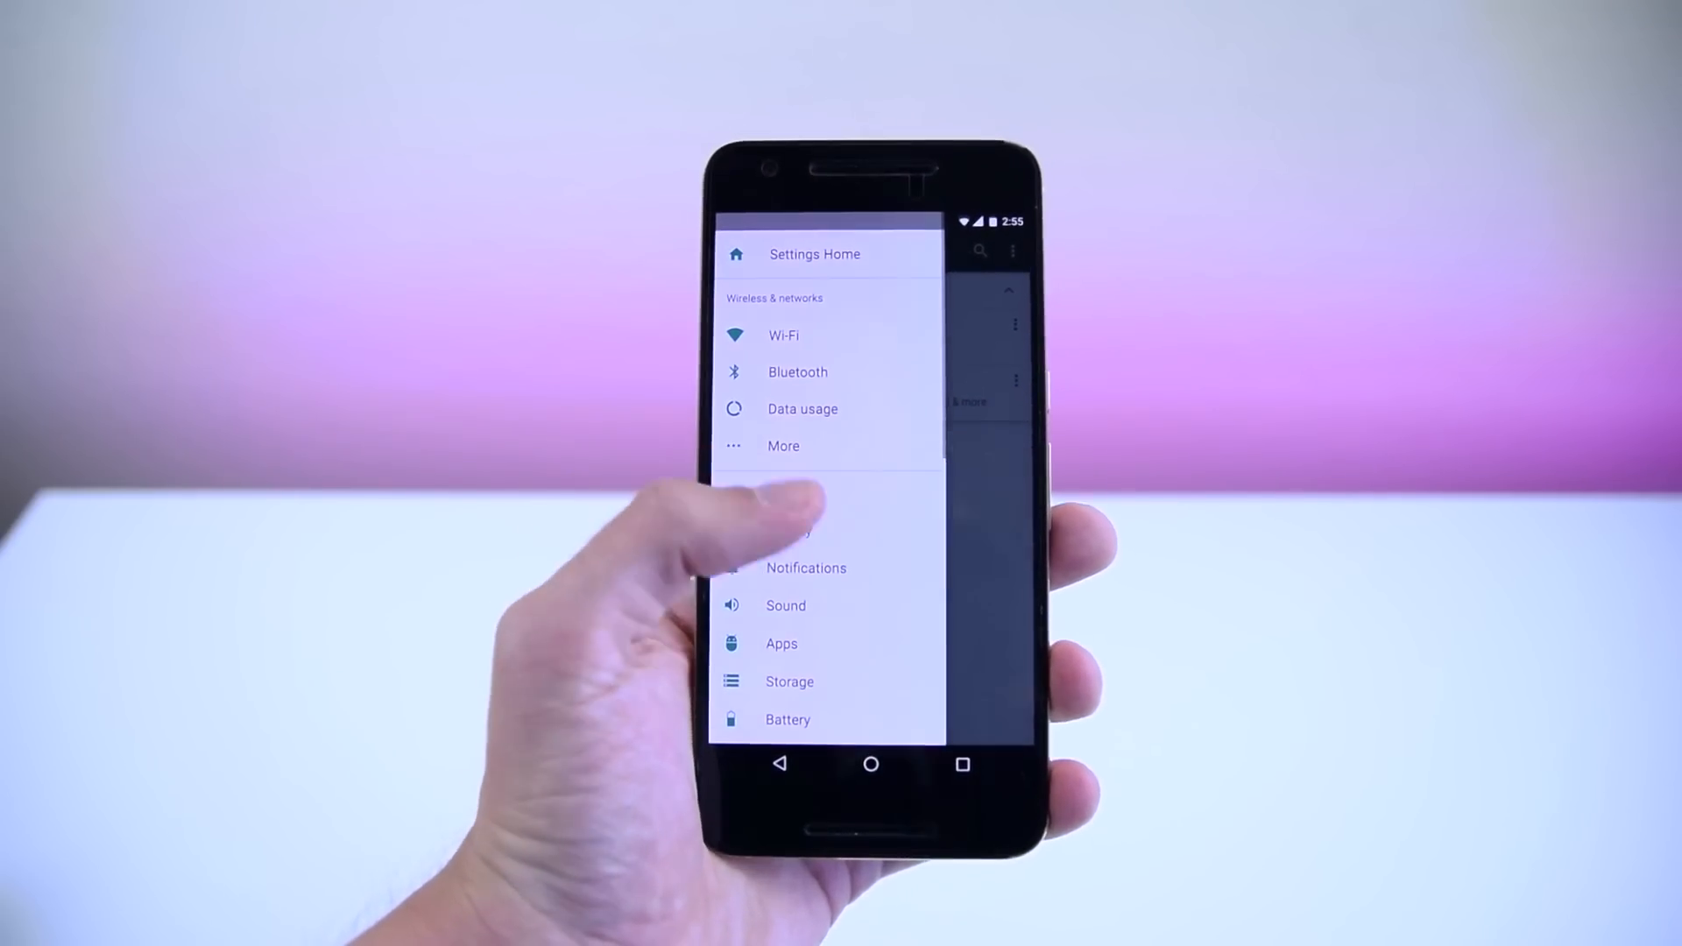
Step: Expand Suggestions (2) on Settings Home to show the two settings suggestions
{"action": "scroll", "scroll_direction": "down", "scroll_amount": 3}
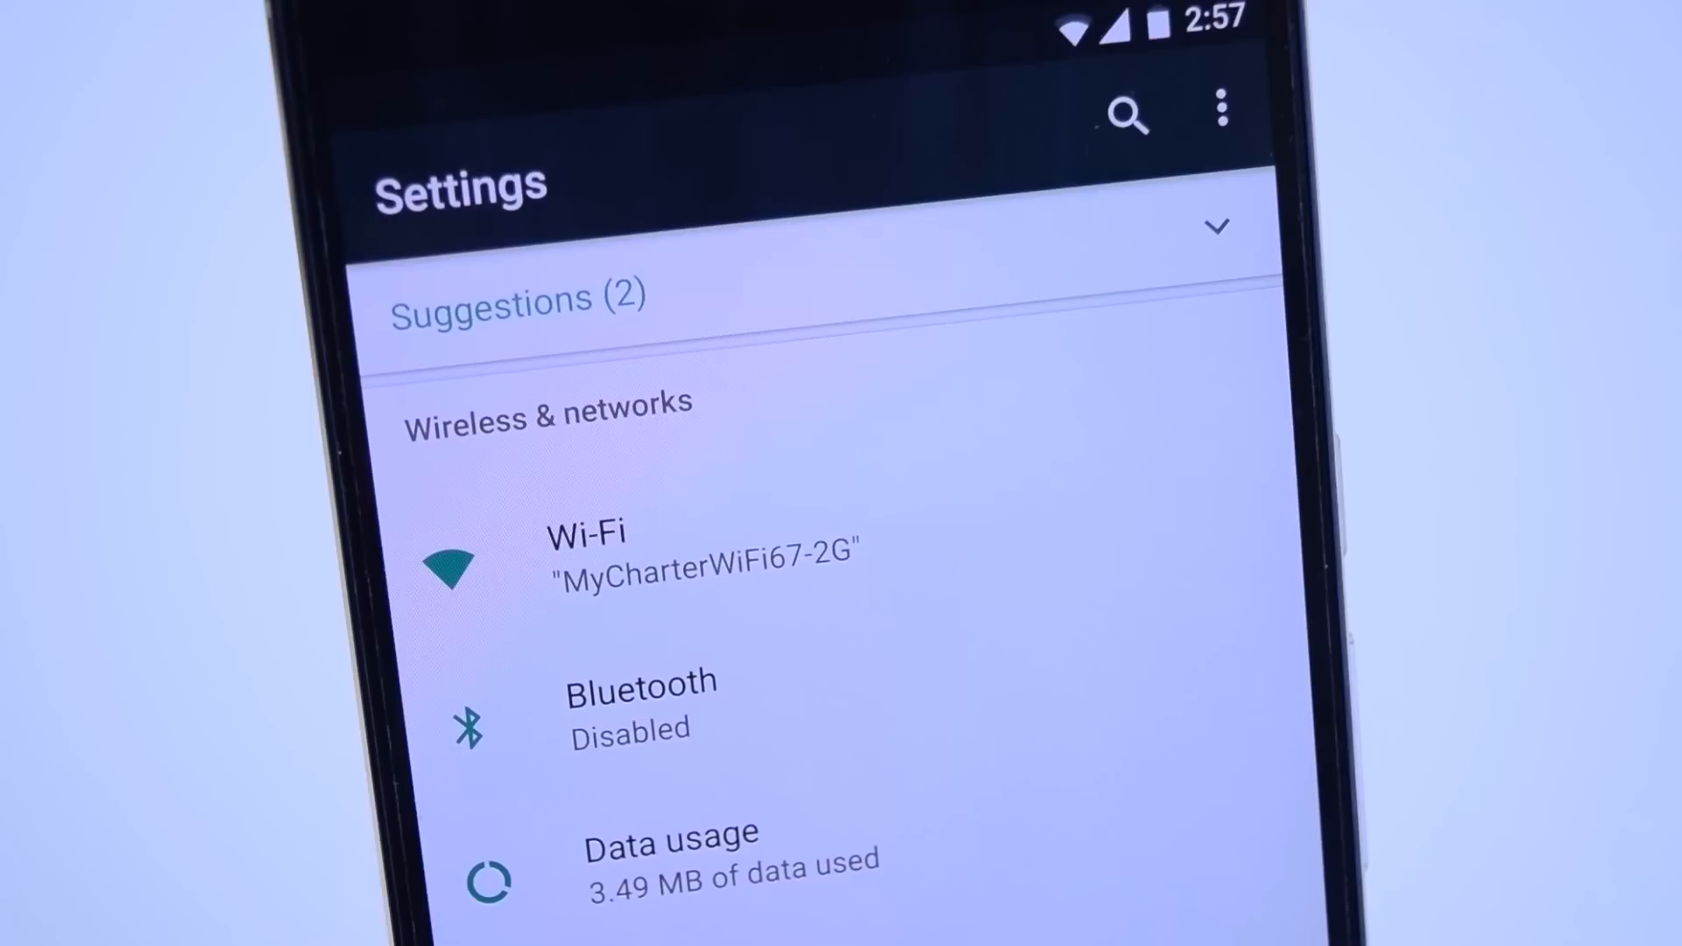
{"action": "left_click", "coordinate": [1217, 226]}
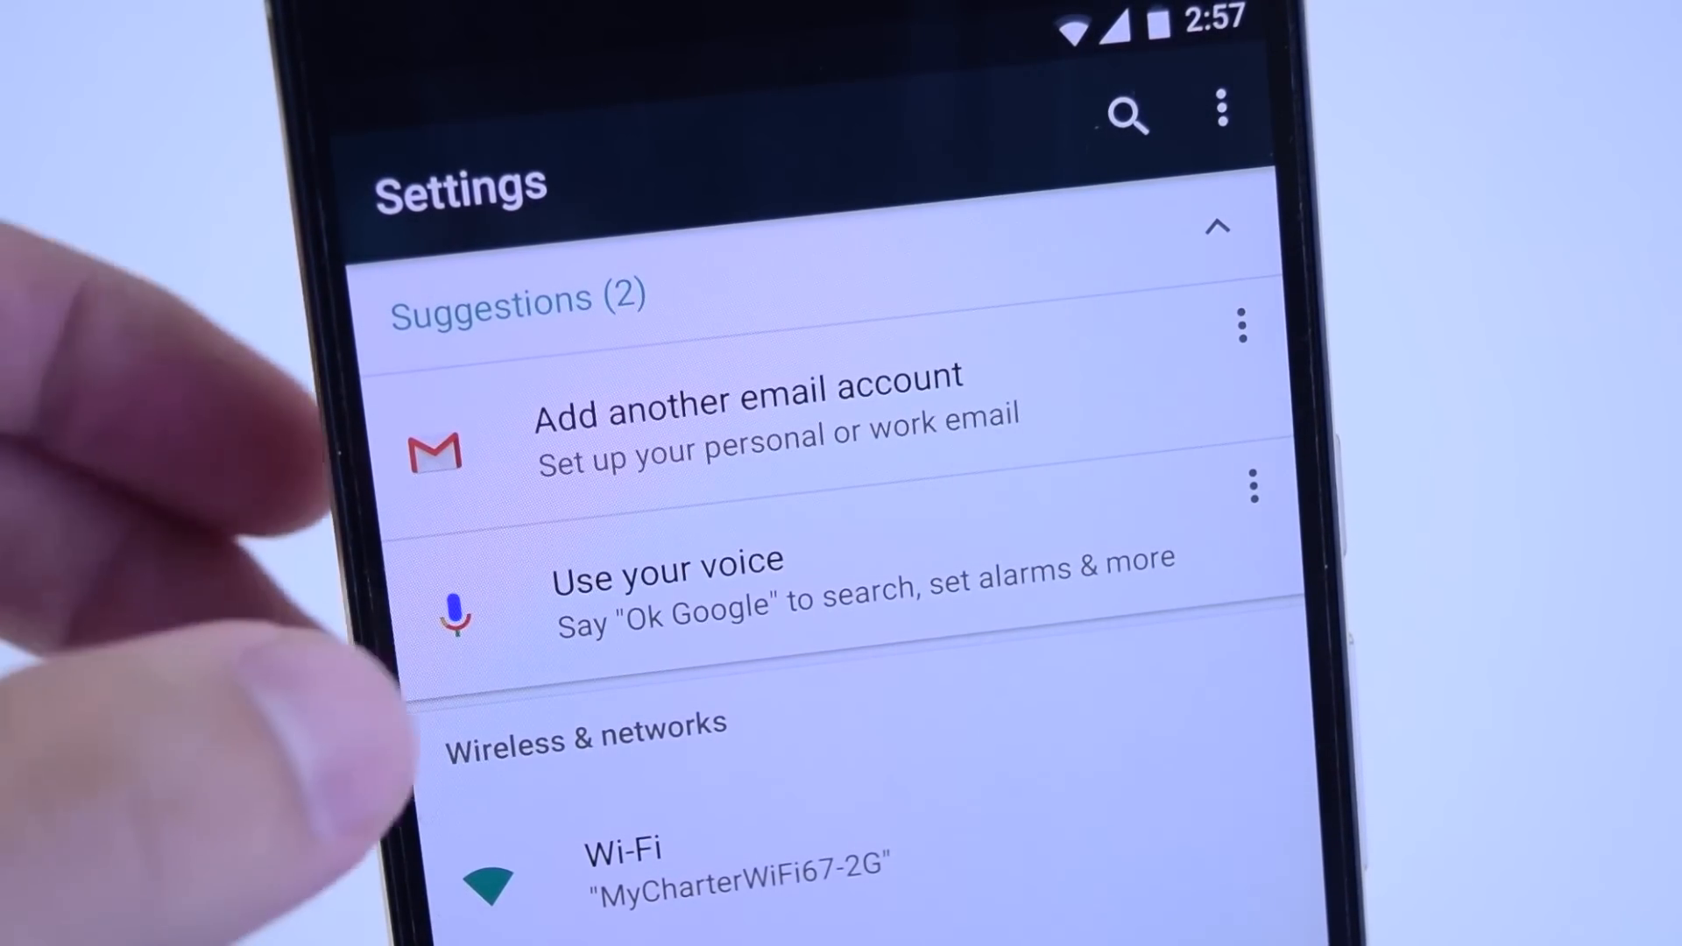
{"action": "left_click", "coordinate": [666, 591]}
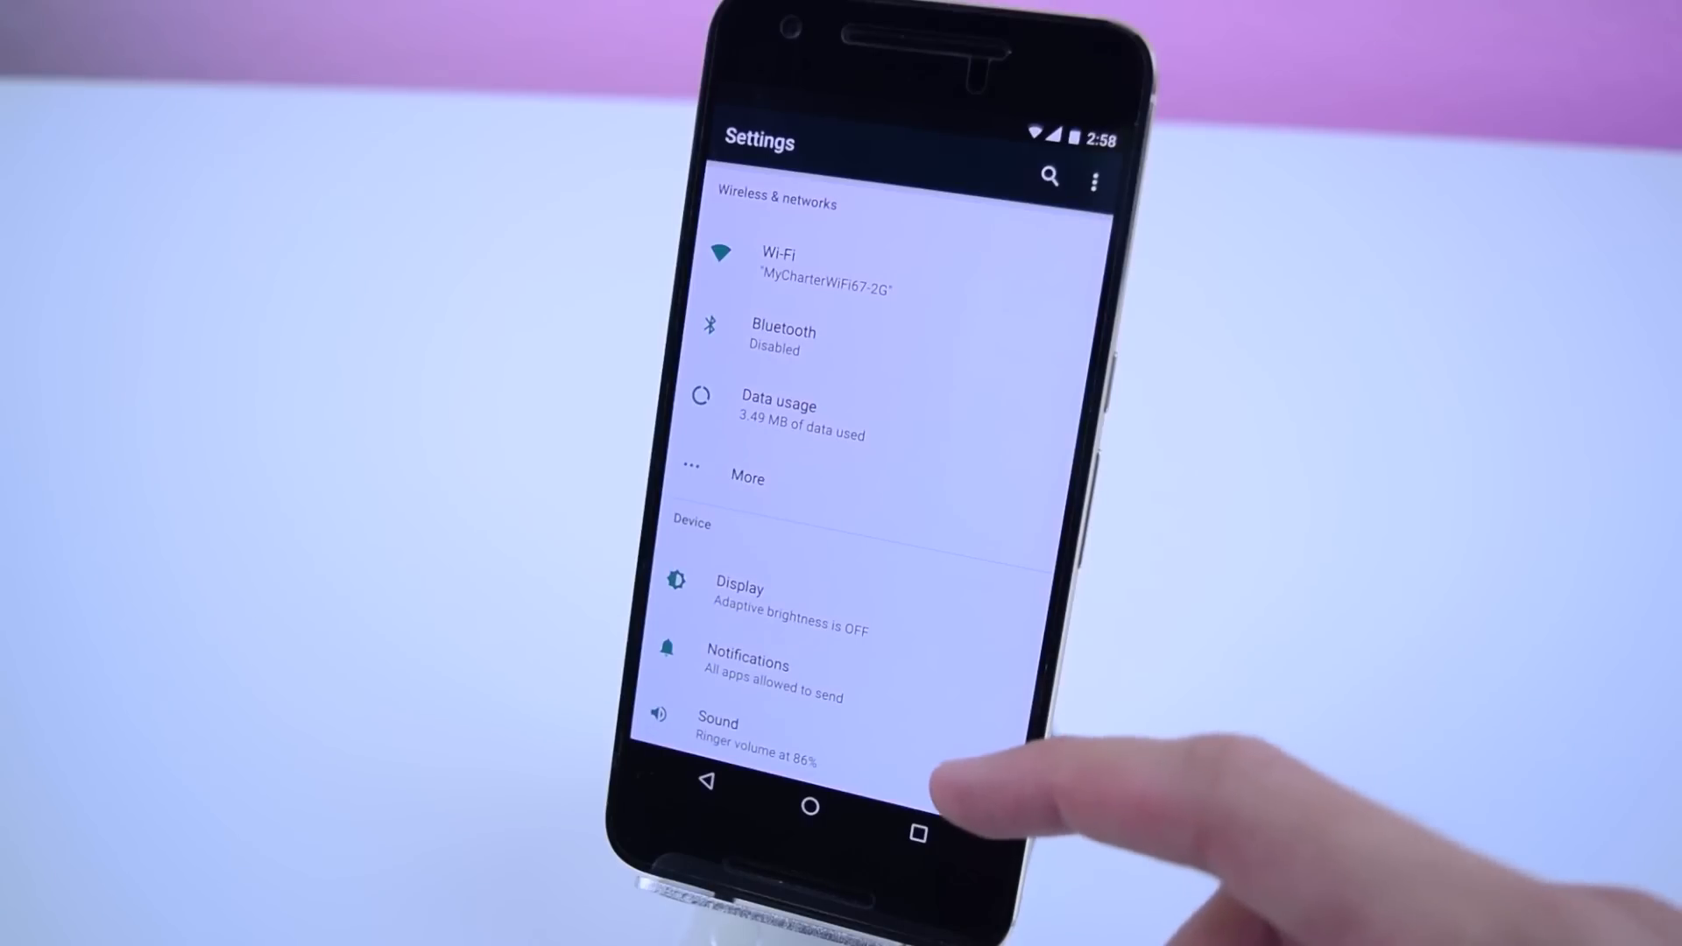
Step: Browse the Device section entries with their status summaries
{"action": "scroll", "scroll_direction": "down", "scroll_amount": 3}
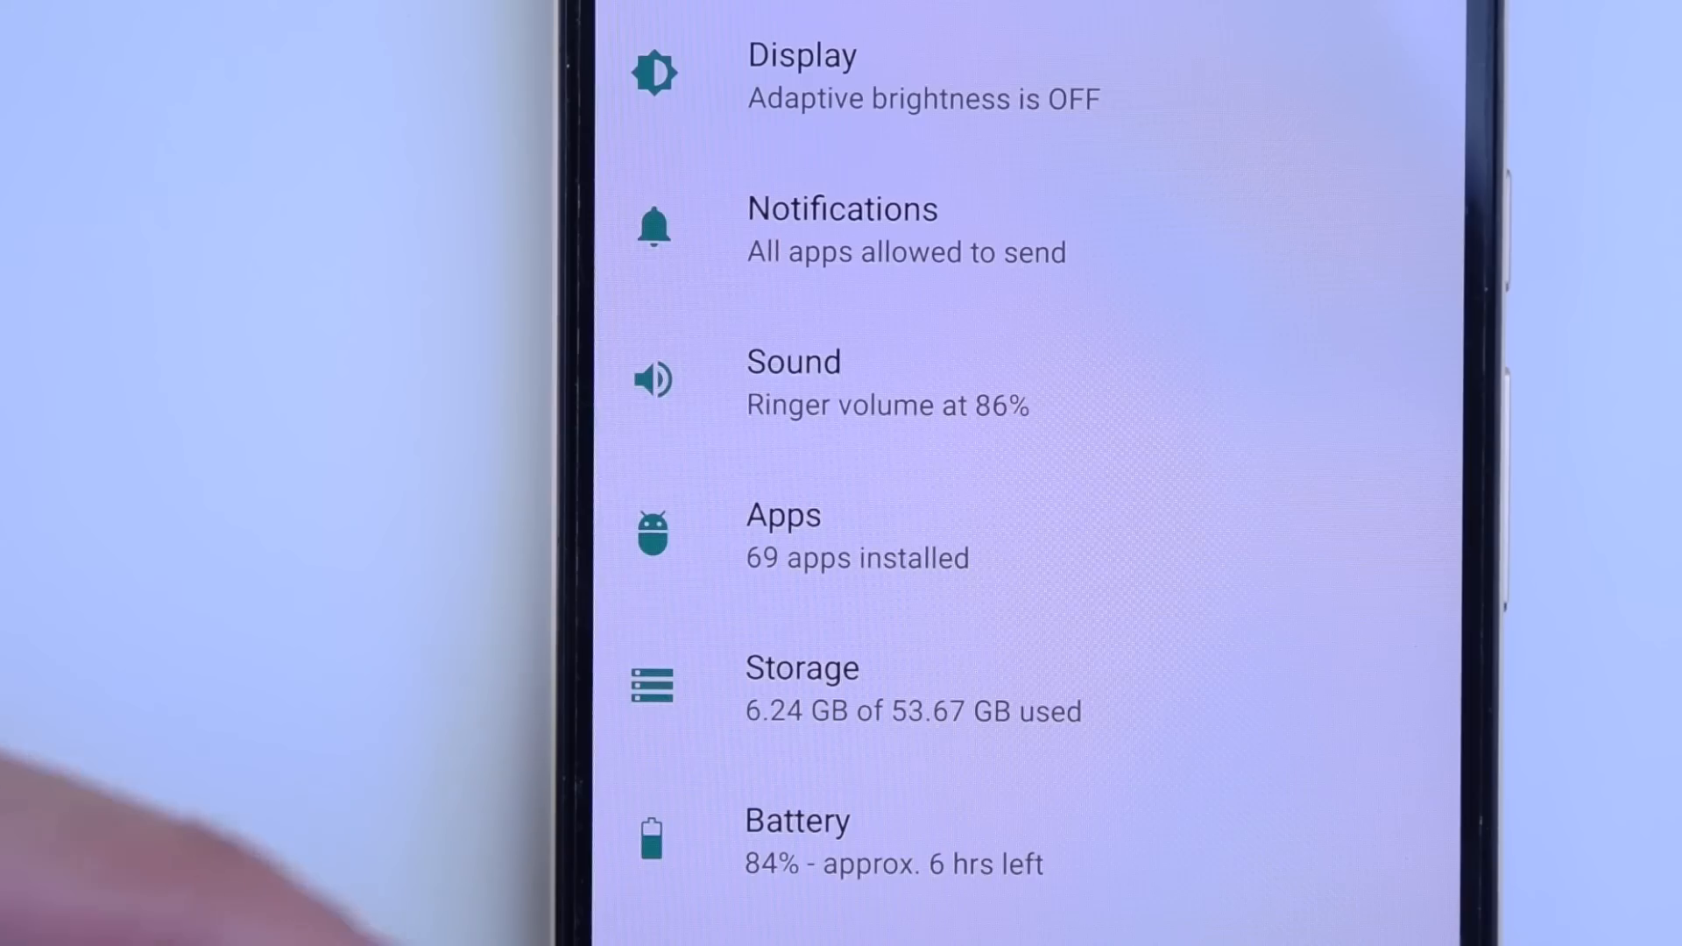
{"action": "scroll", "scroll_direction": "down", "scroll_amount": 3}
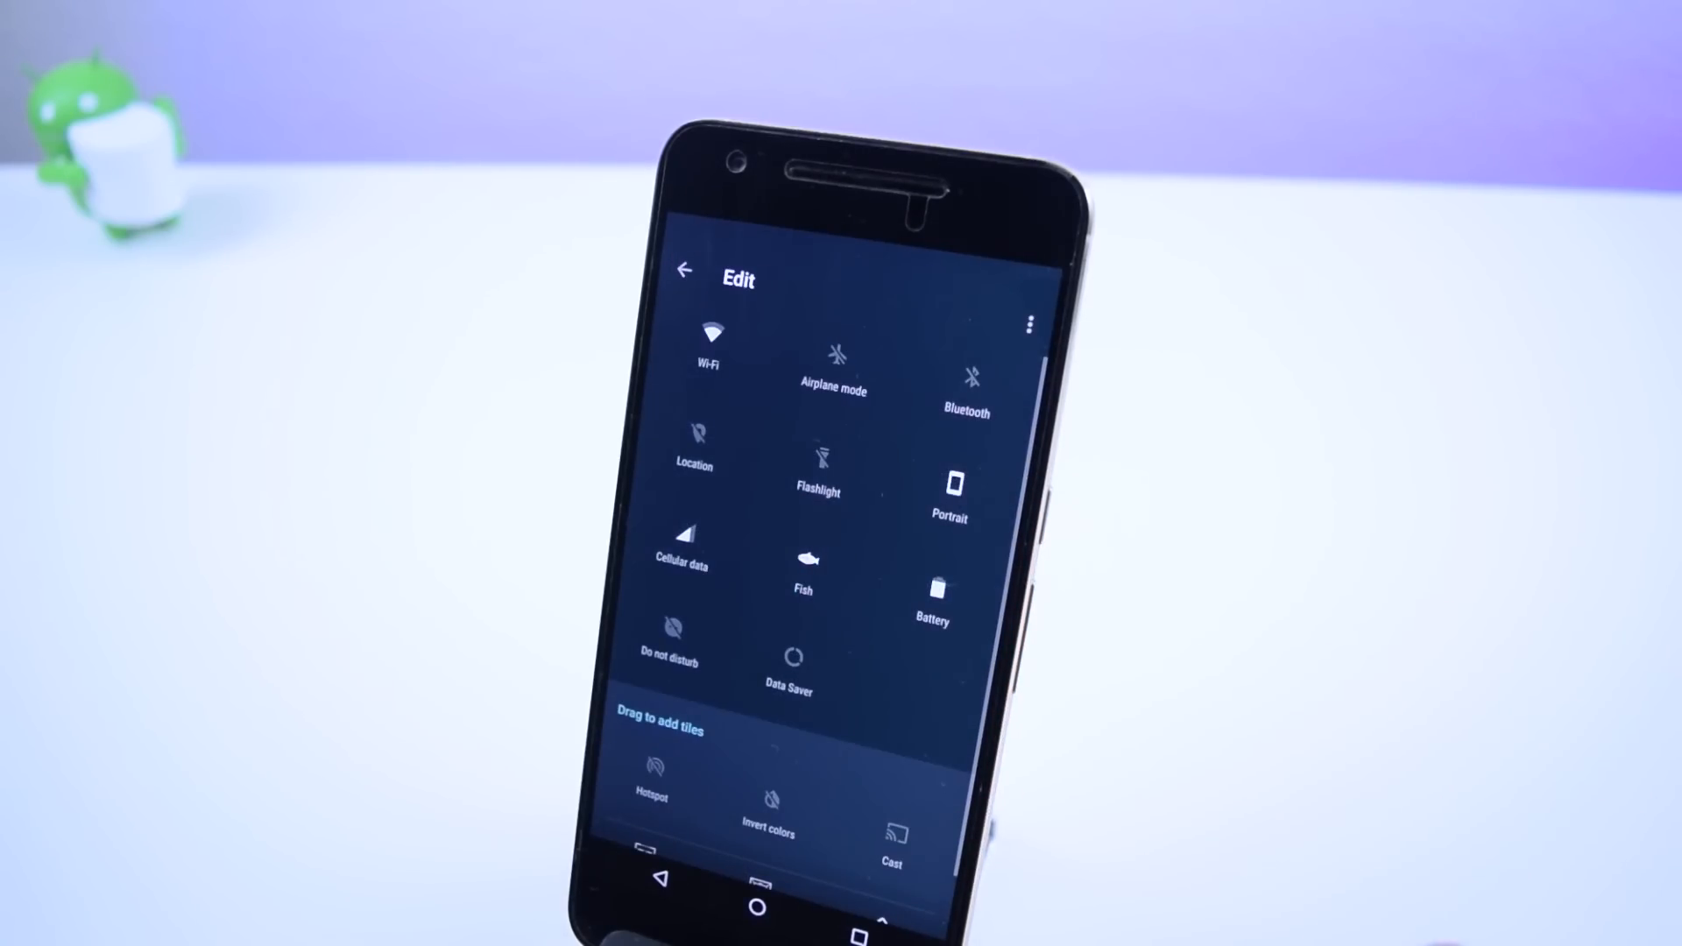
Step: Drag the Battery tile into the second row next to Location in the Quick Settings editor
{"action": "scroll", "scroll_direction": "down", "scroll_amount": 3}
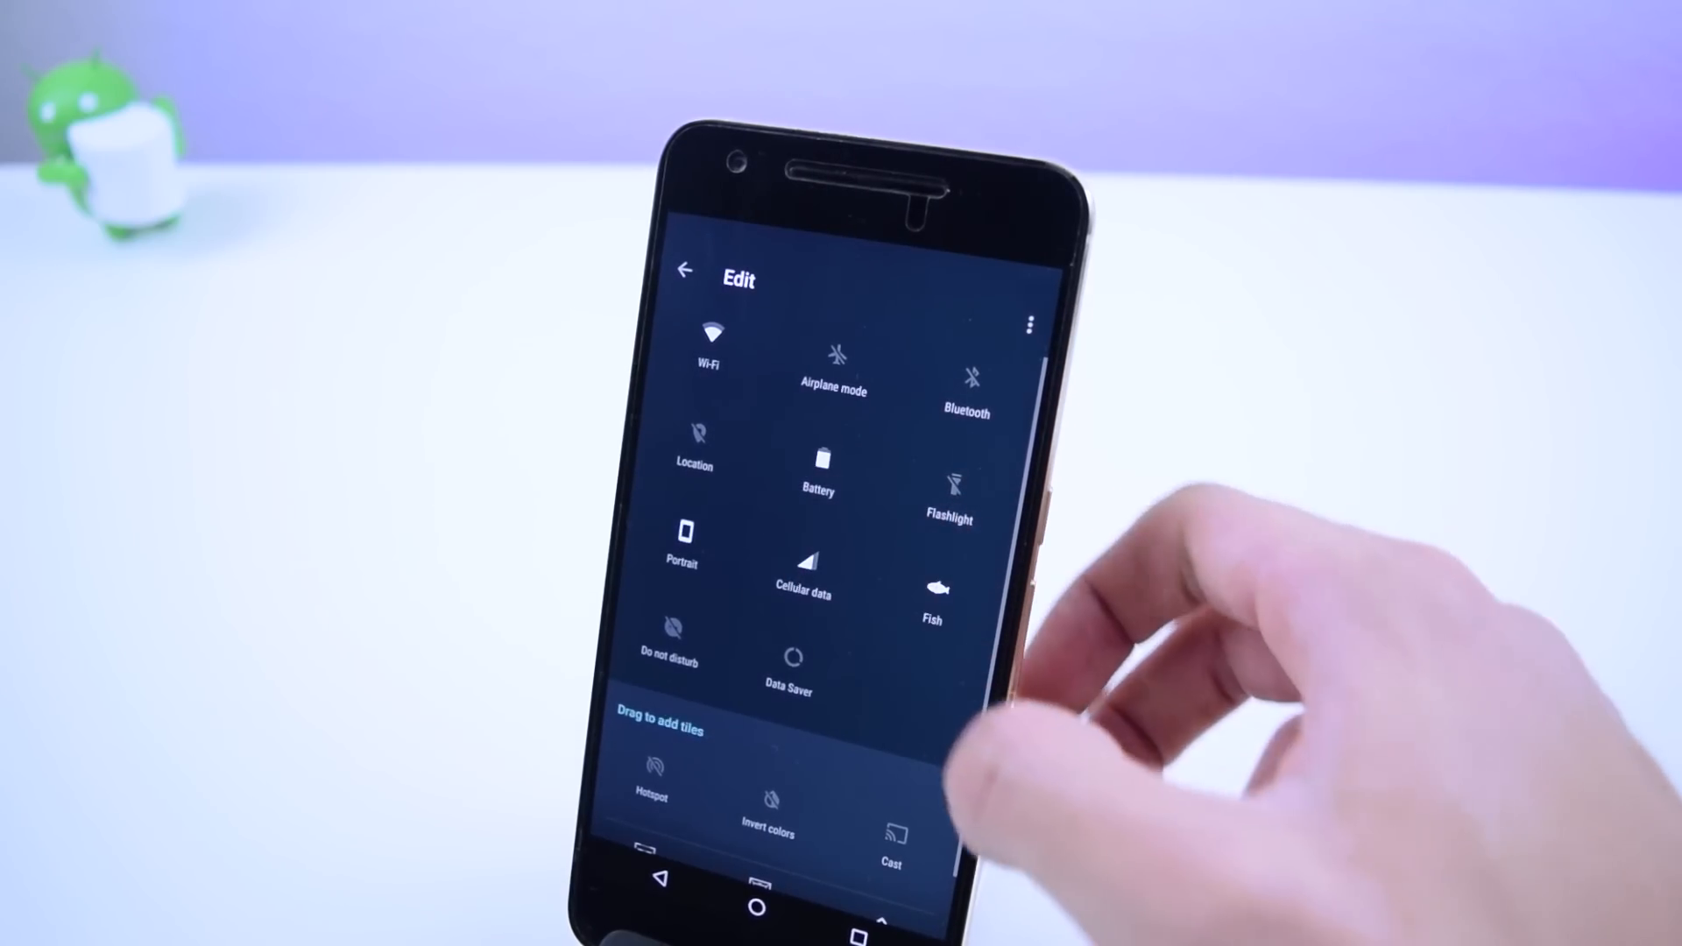
{"action": "left_click", "coordinate": [687, 273]}
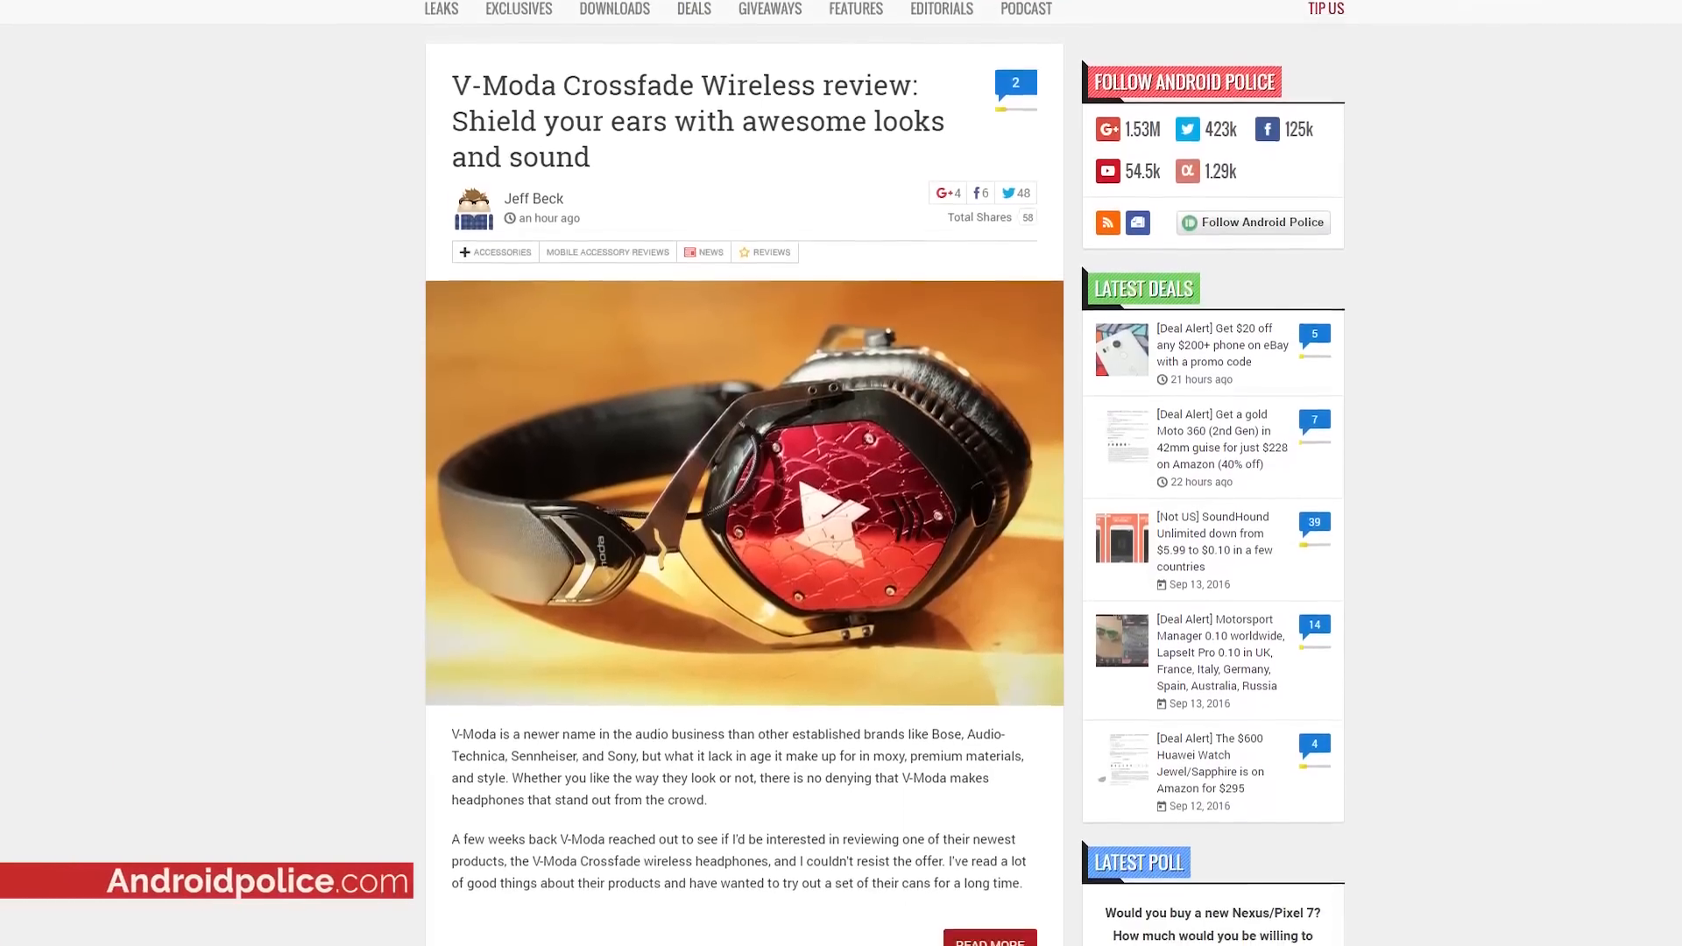
Step: Scroll past the V-Moda review to the Hasbro R2-D2 controller app article
{"action": "scroll", "scroll_direction": "down", "scroll_amount": 3}
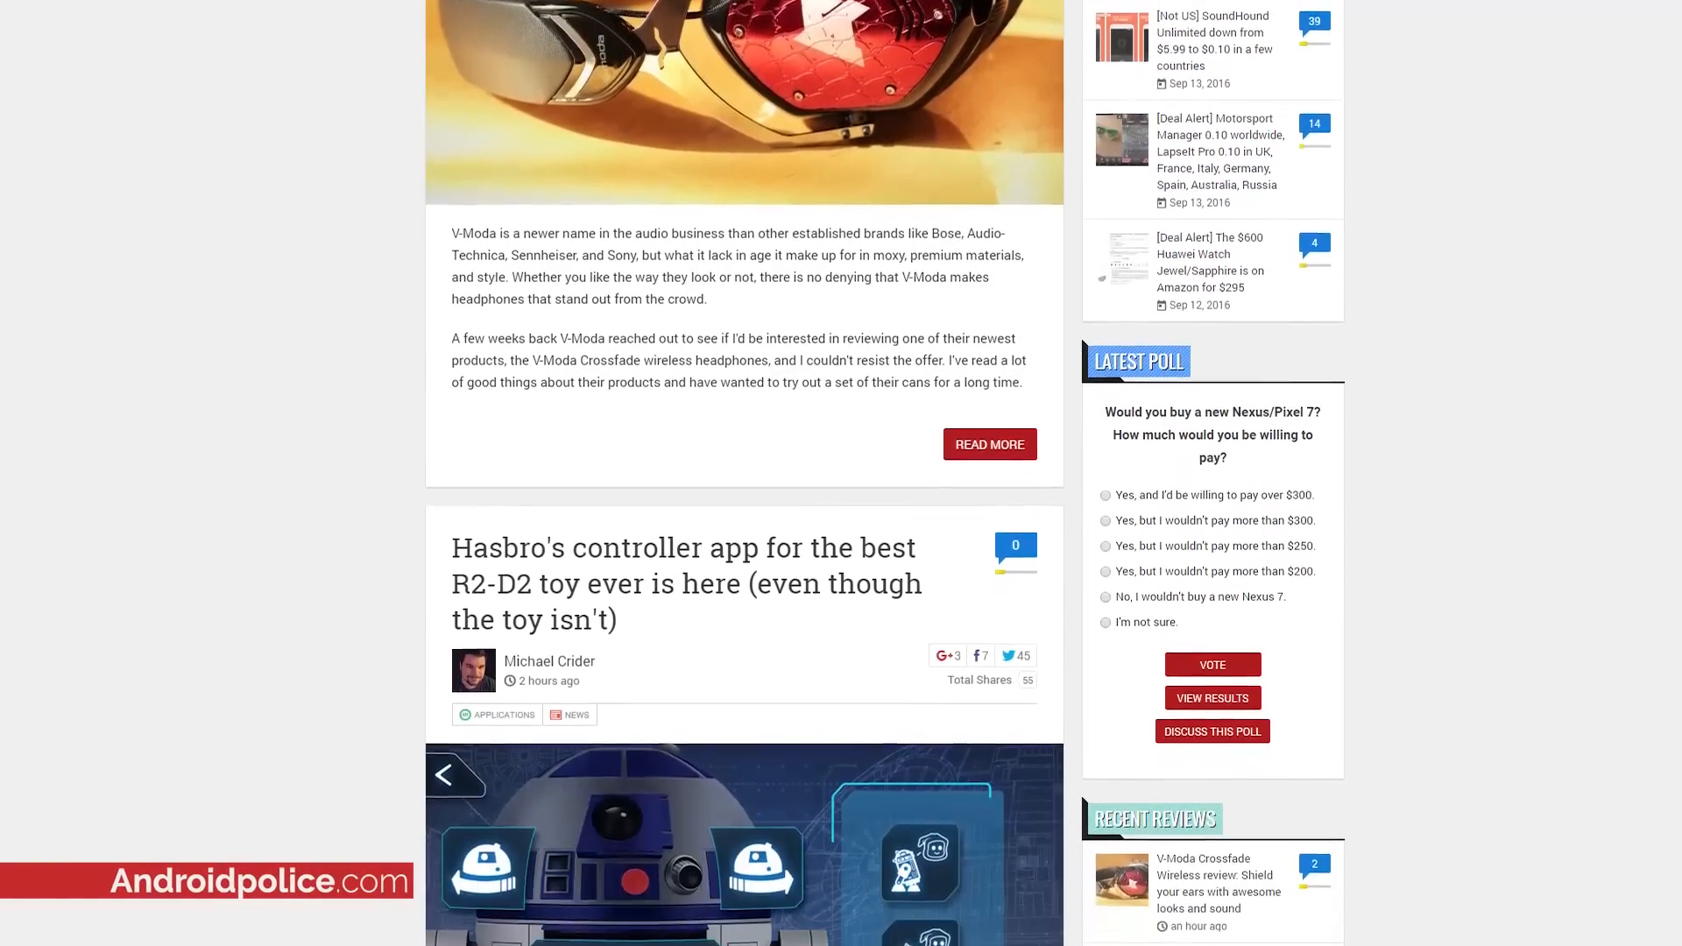
{"action": "scroll", "scroll_direction": "down", "scroll_amount": 3}
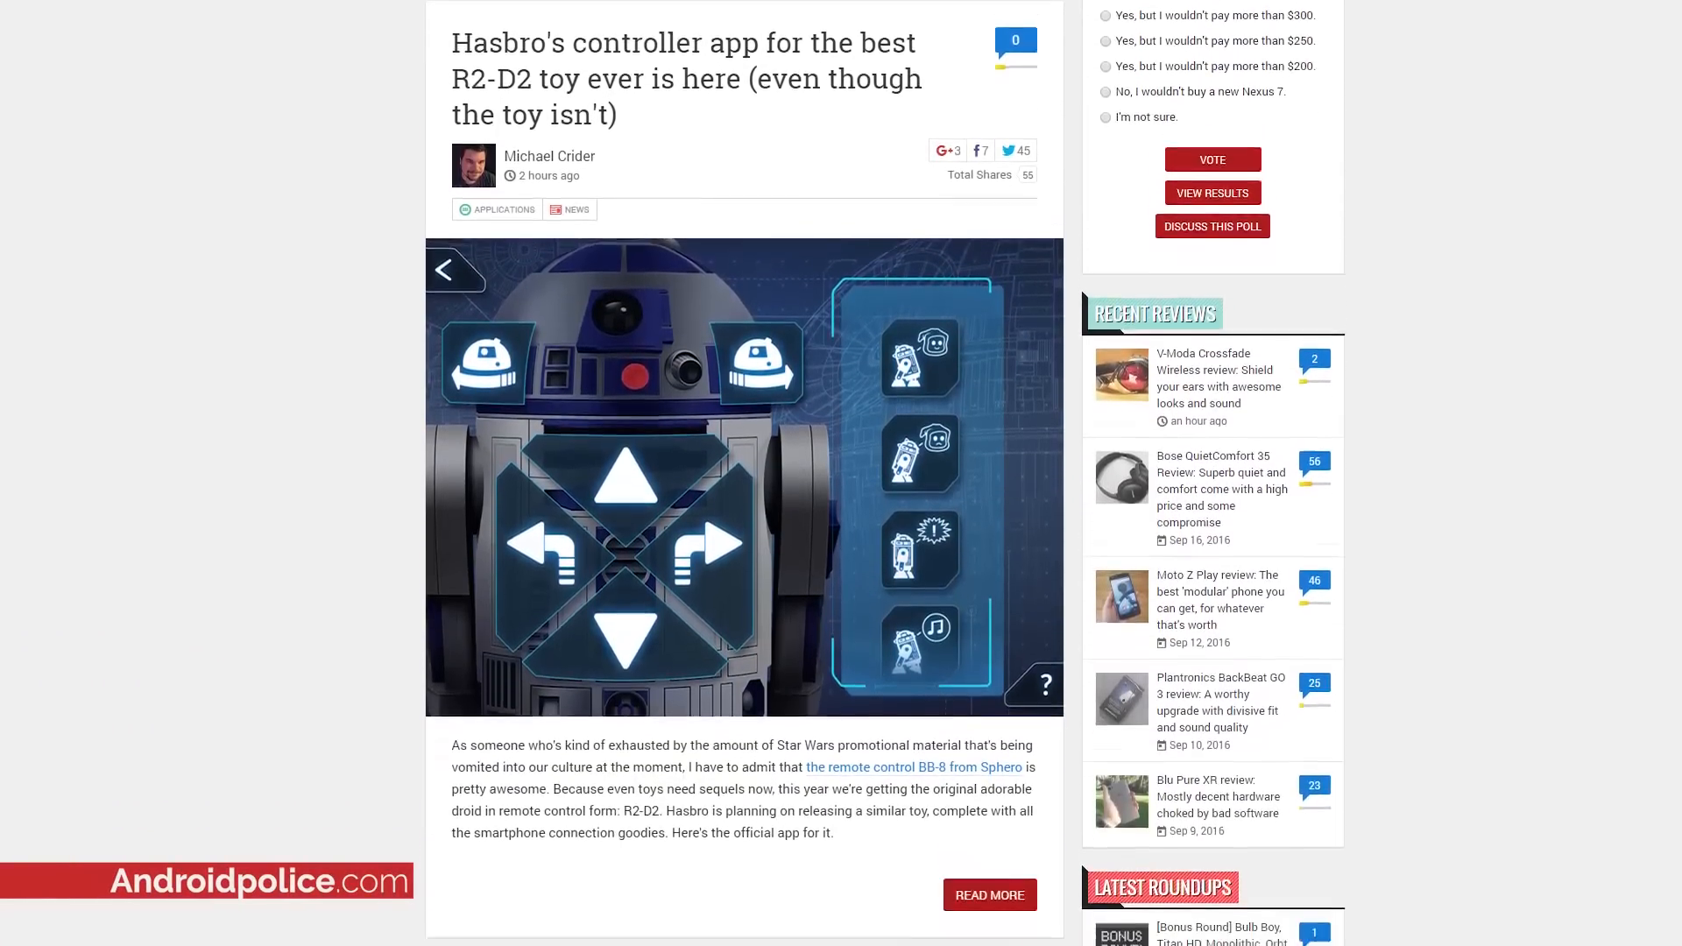